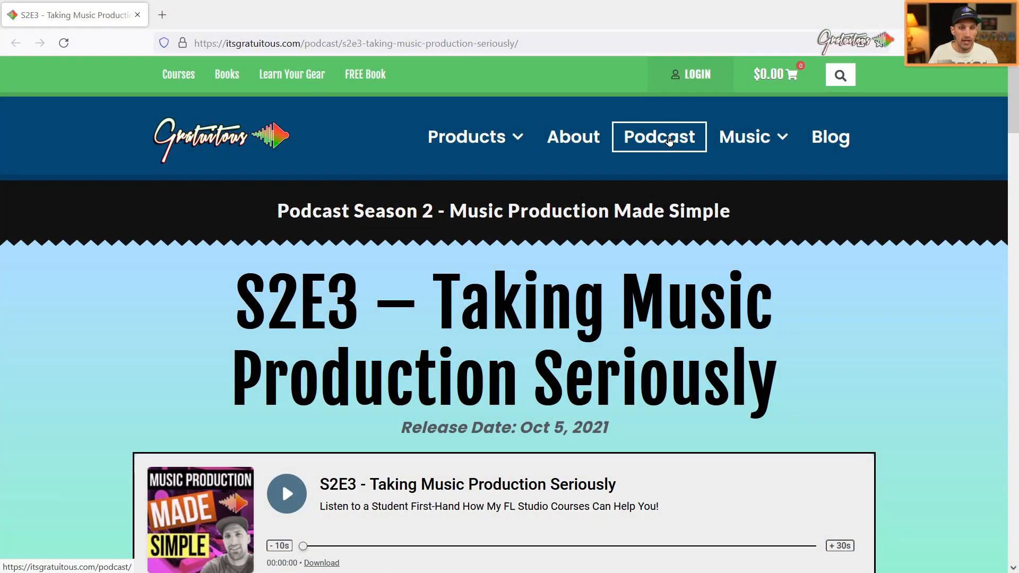
# Scroll the S2E3 podcast page down to the Spare State paragraph and compressor screenshot.
pyautogui.scroll(-3)
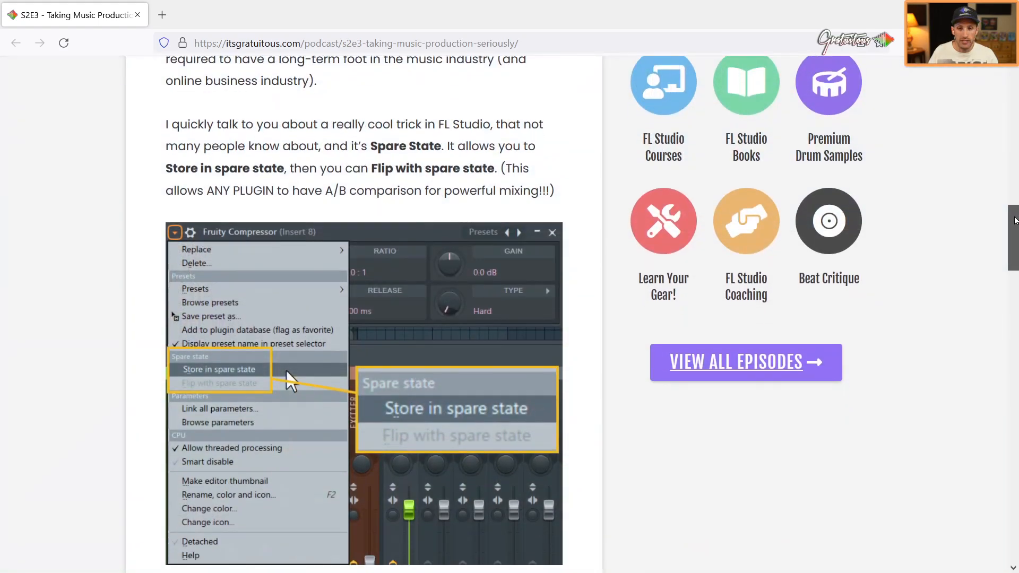
pyautogui.scroll(-3)
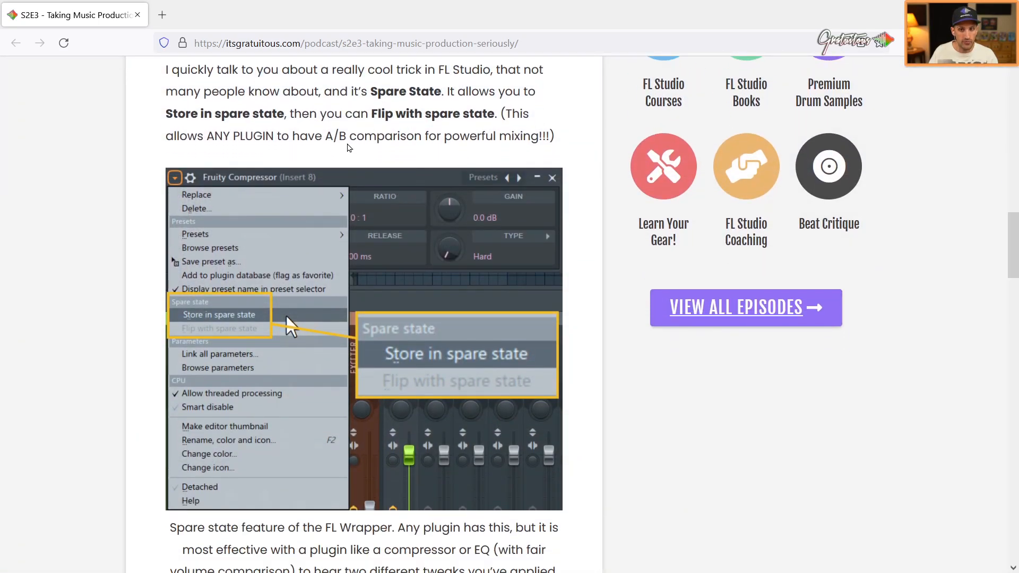
pyautogui.moveTo(390, 115)
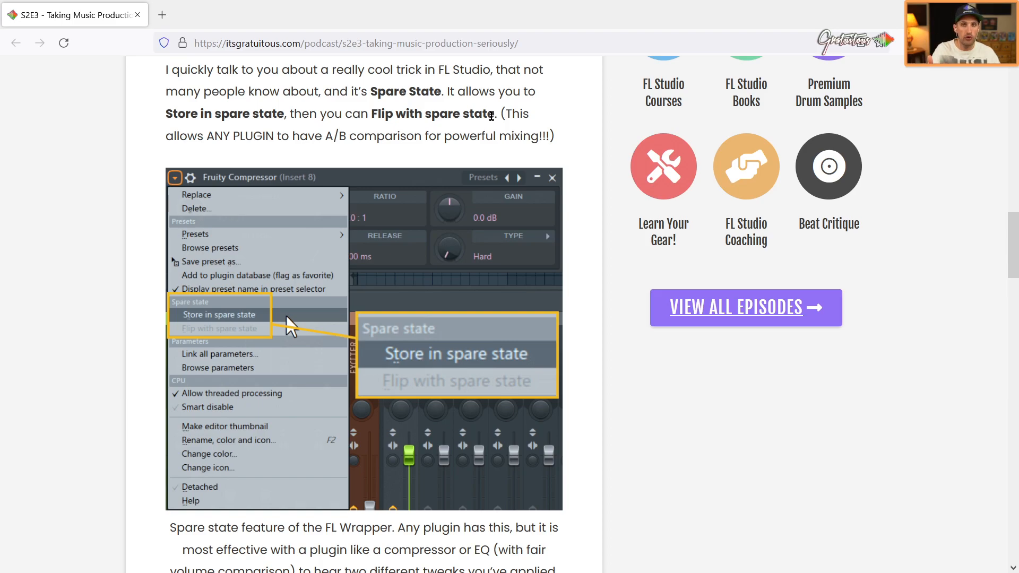
# Scroll past the A/B explanation to the Episode Resources list.
pyautogui.scroll(-3)
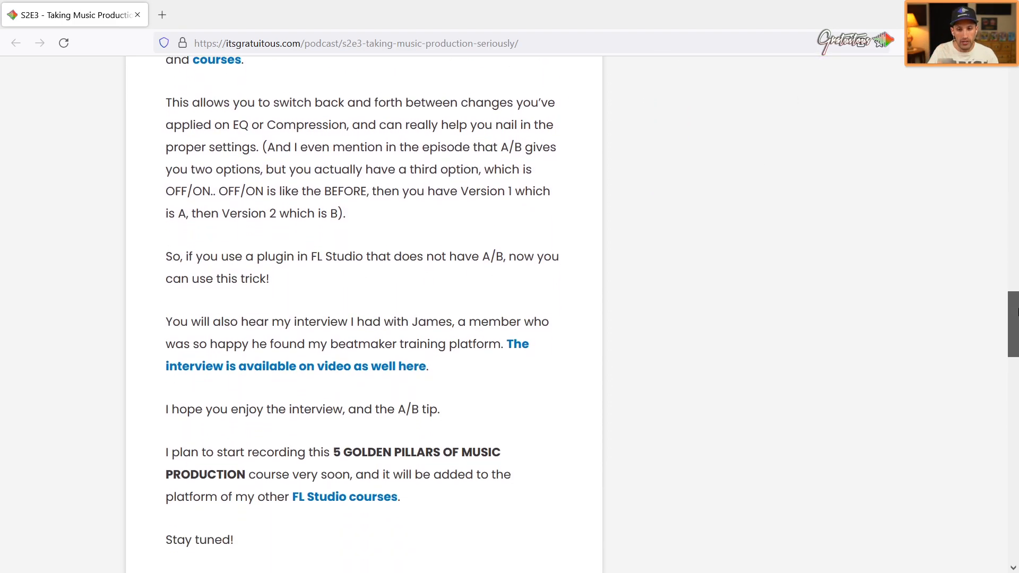
pyautogui.scroll(-3)
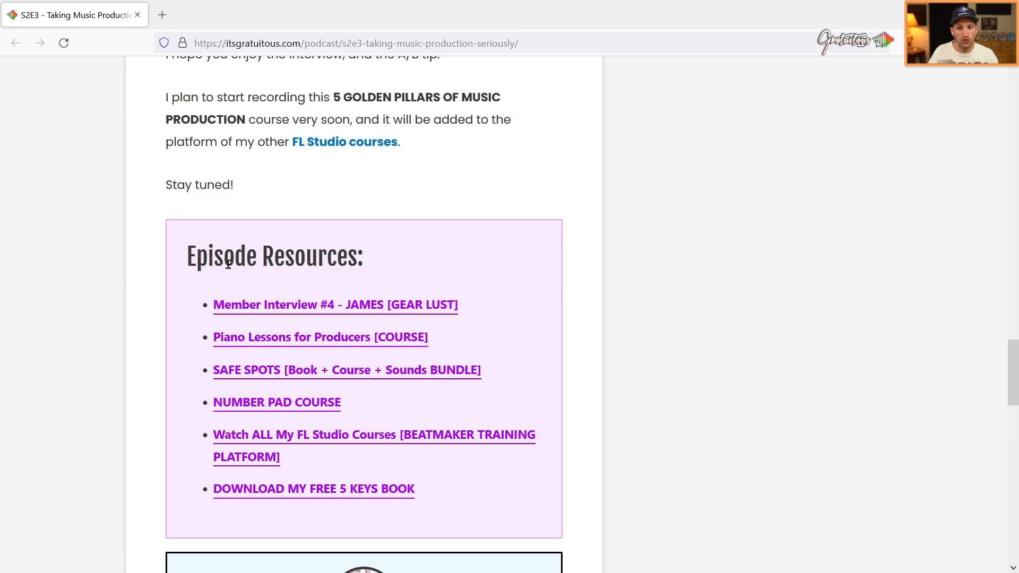
pyautogui.moveTo(459, 264)
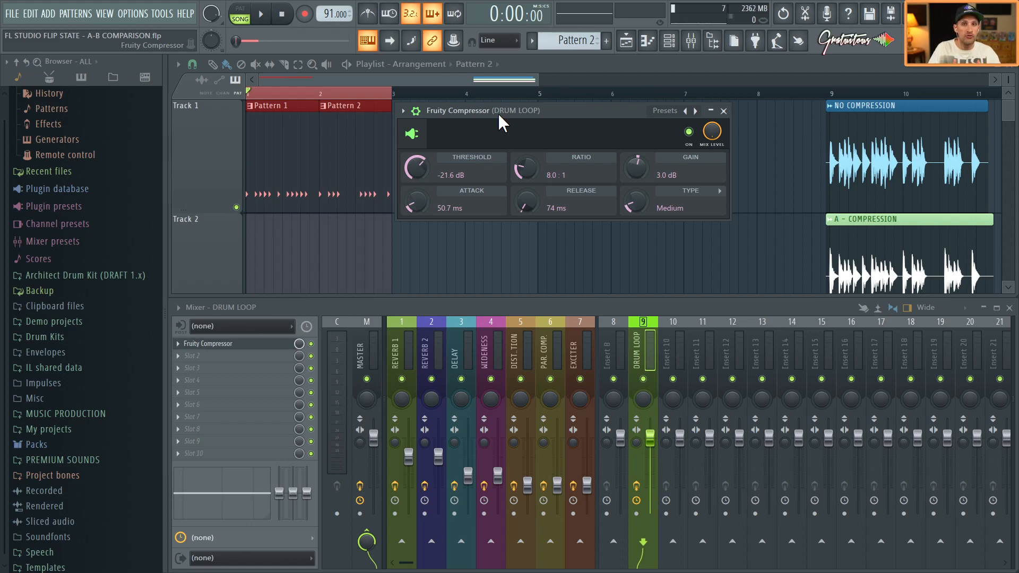
pyautogui.moveTo(460, 116)
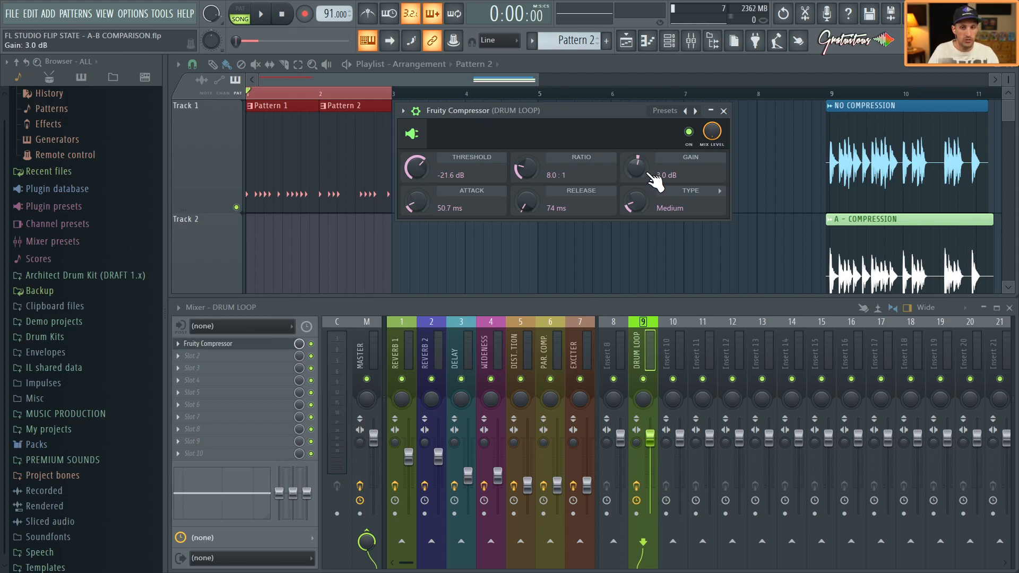
pyautogui.moveTo(565, 150)
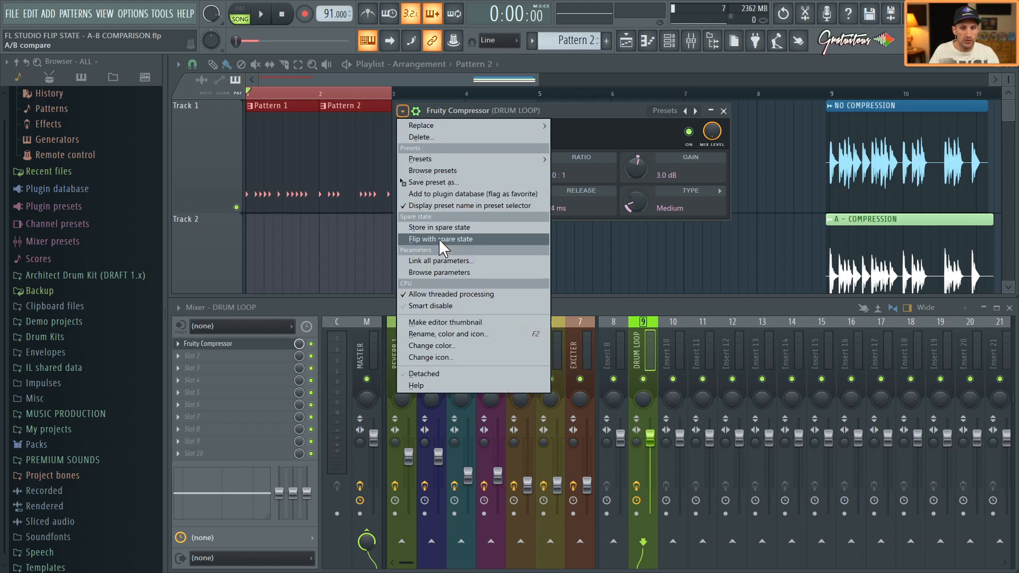
pyautogui.click(440, 239)
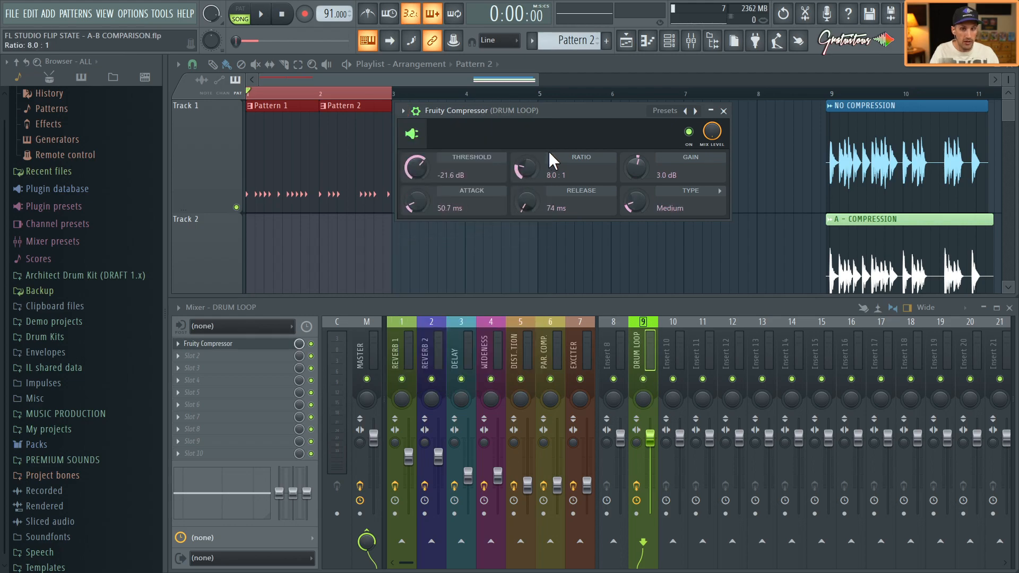
pyautogui.moveTo(558, 146)
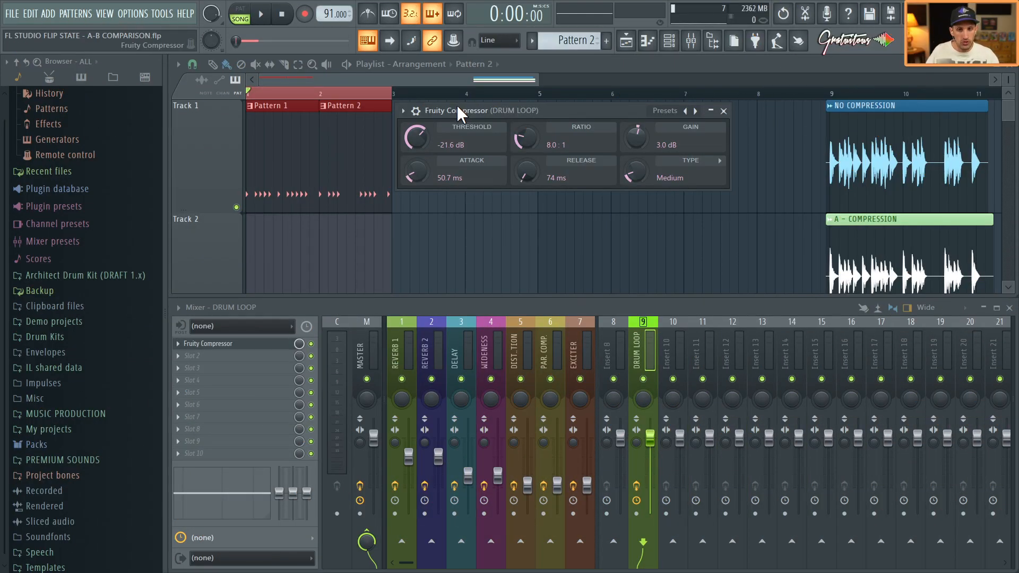
pyautogui.moveTo(481, 198)
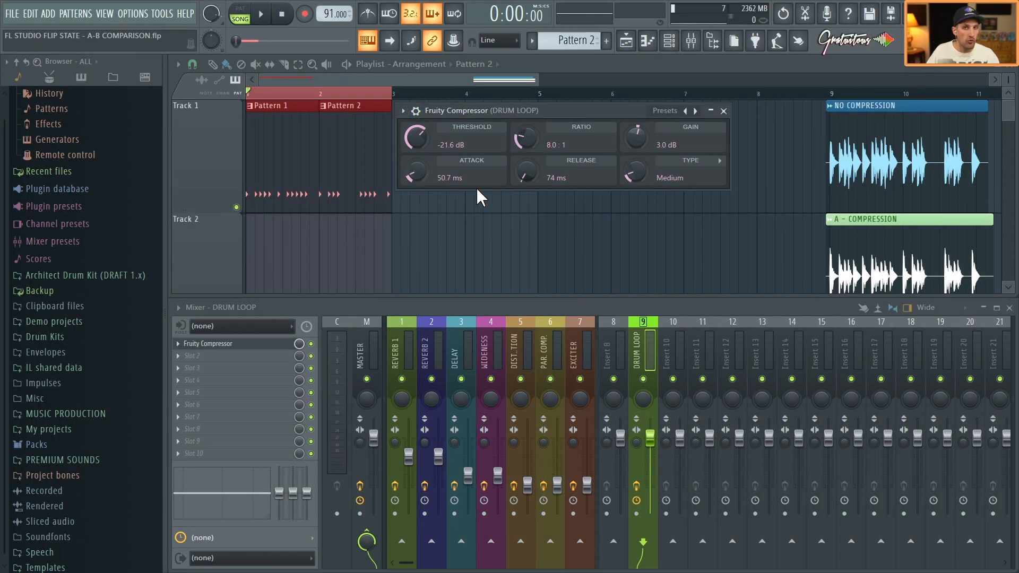
pyautogui.click(415, 111)
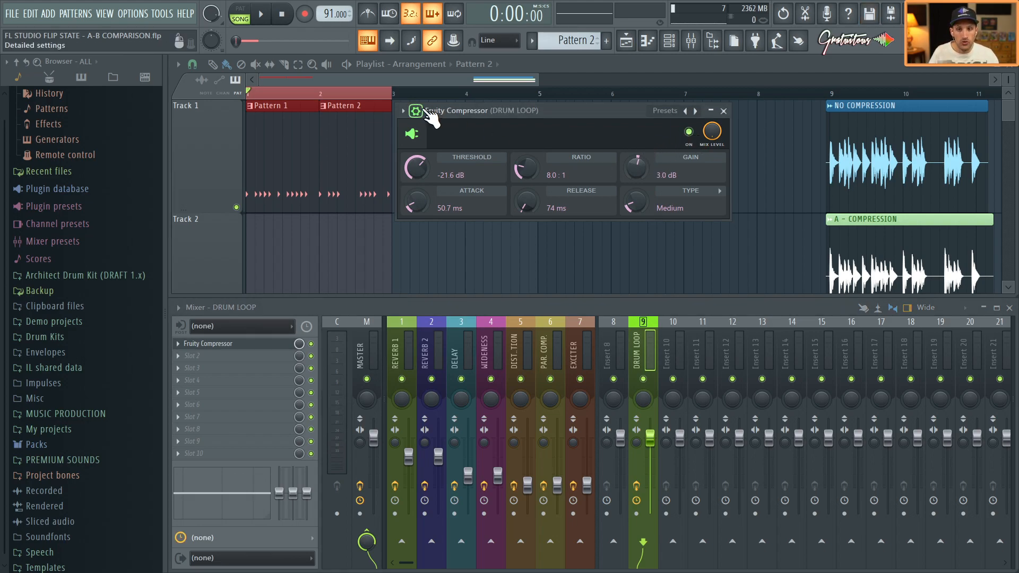
# Hide the drum loop compressor's detailed settings with the gear button.
pyautogui.click(403, 110)
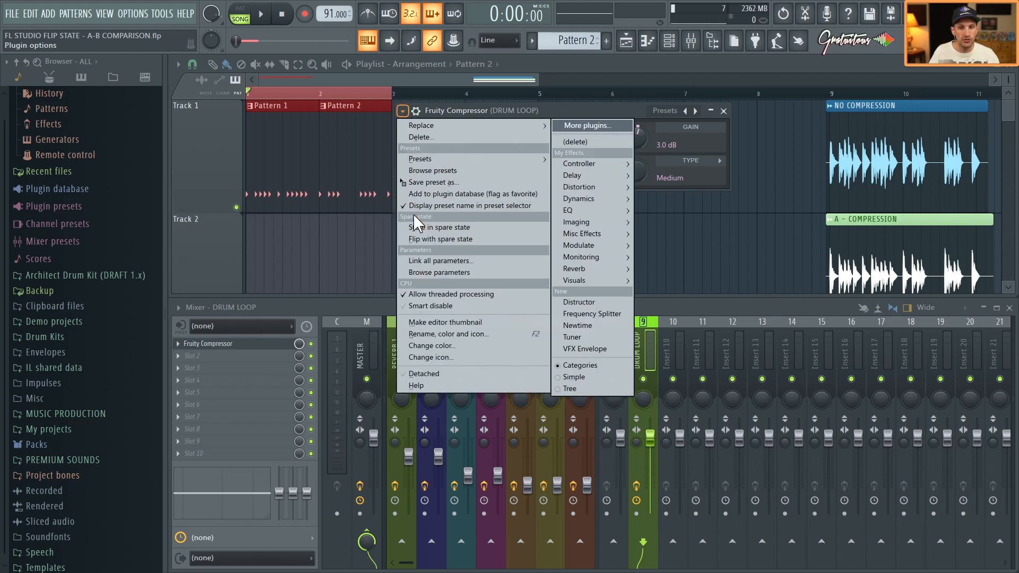
pyautogui.moveTo(440, 224)
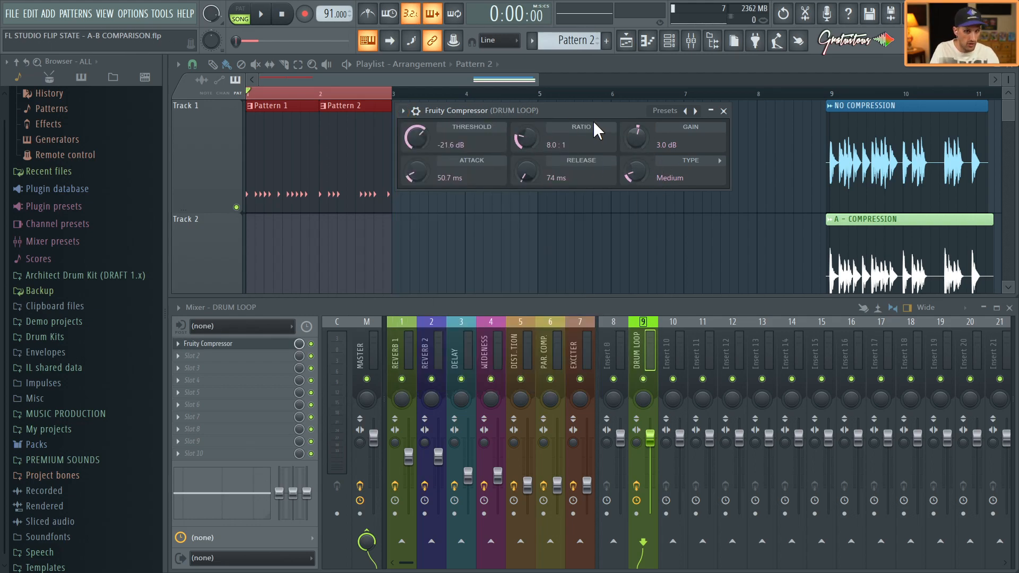
pyautogui.moveTo(435, 126)
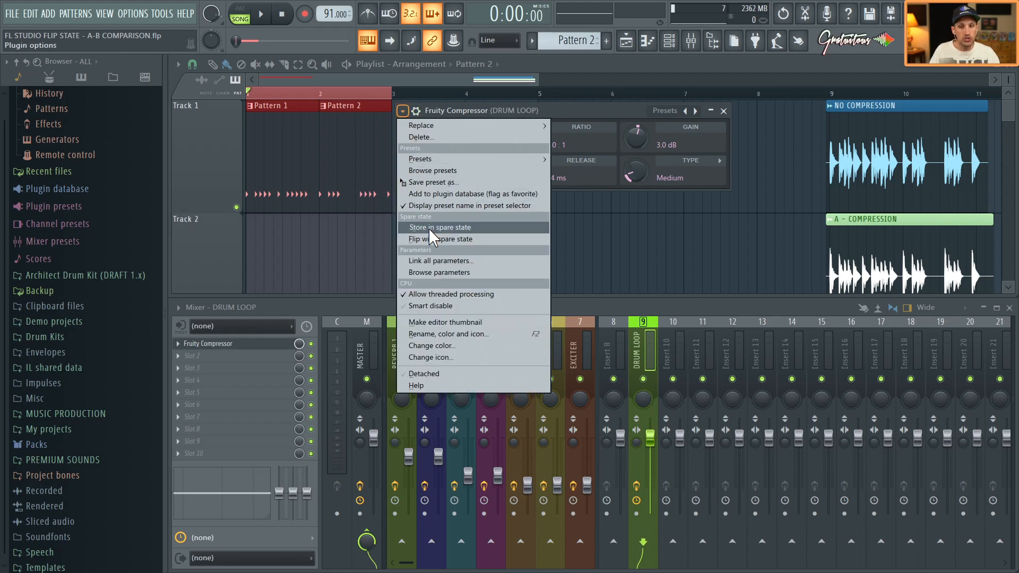
pyautogui.moveTo(480, 235)
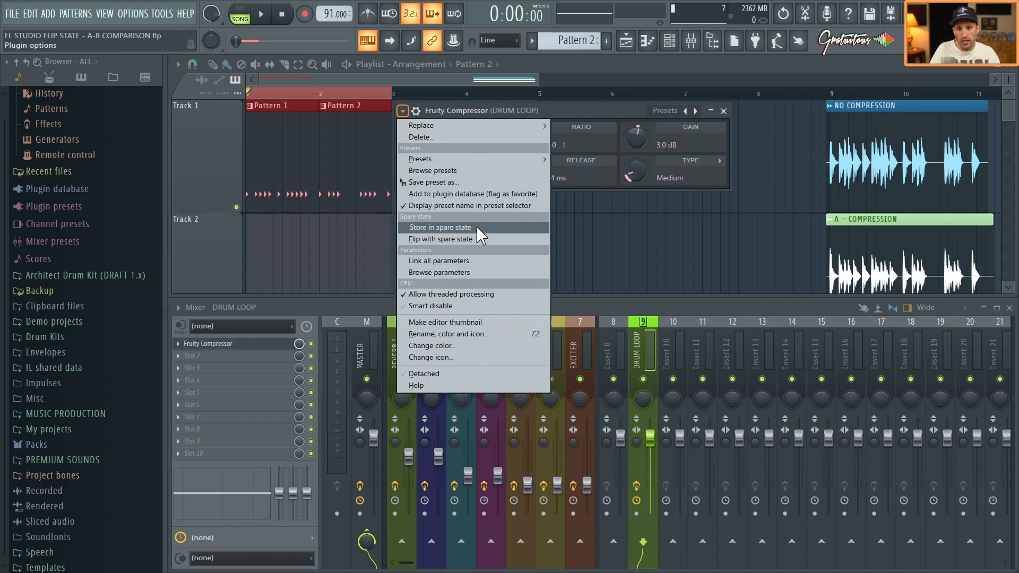
pyautogui.moveTo(488, 218)
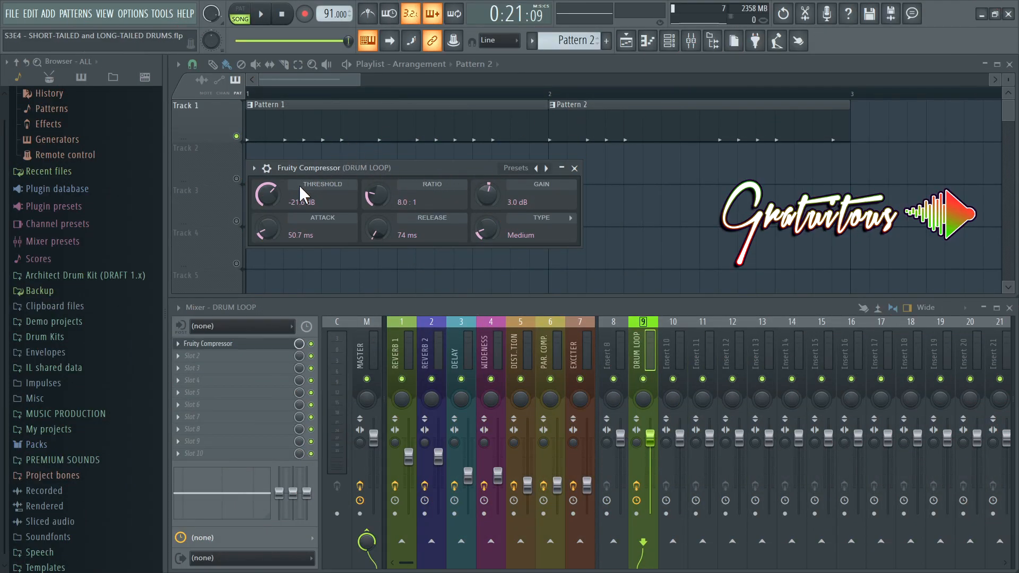
# Play the drum loop and flip the Fruity Compressor with its spare state twice.
pyautogui.click(260, 13)
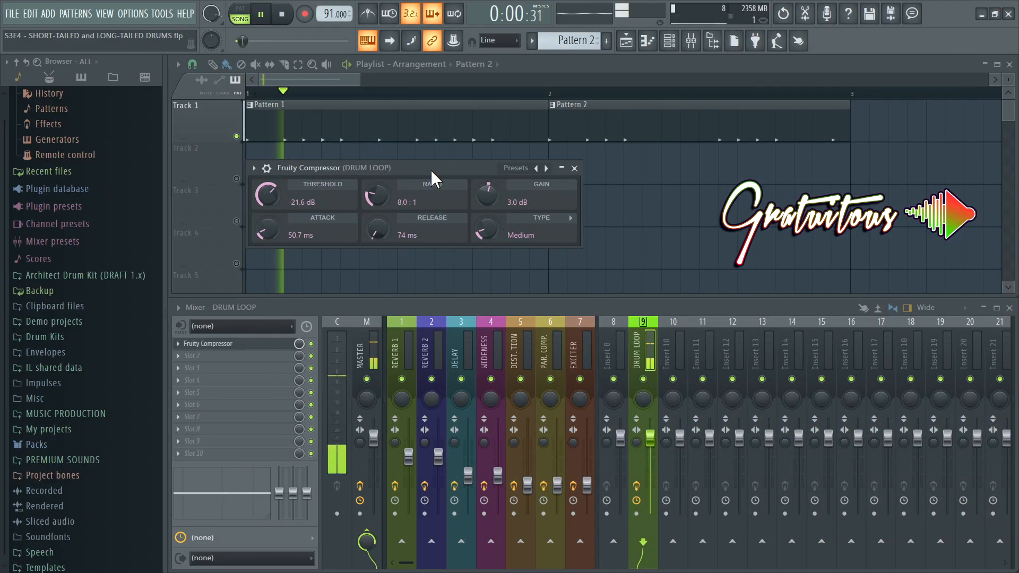
pyautogui.click(260, 13)
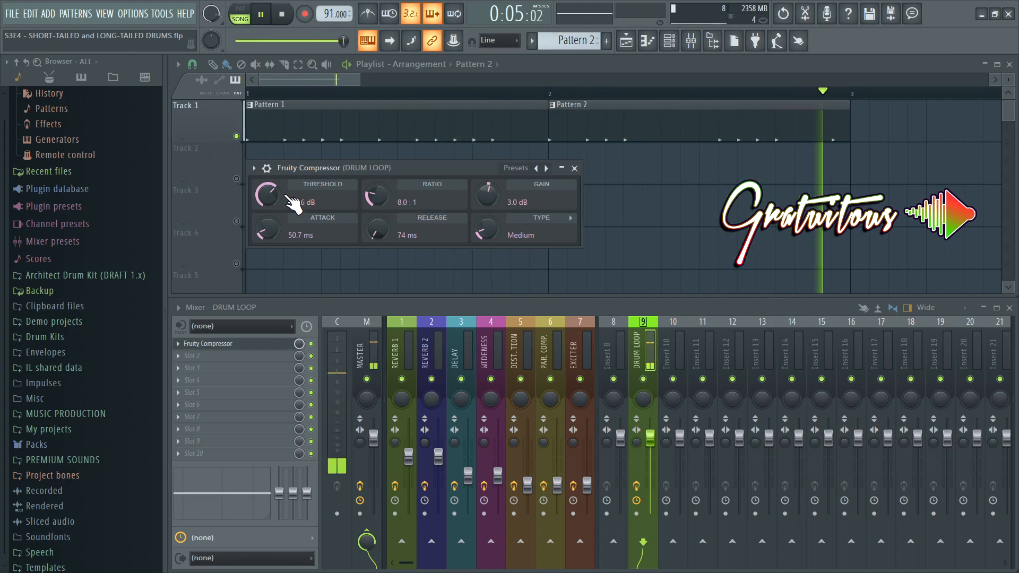
pyautogui.click(254, 168)
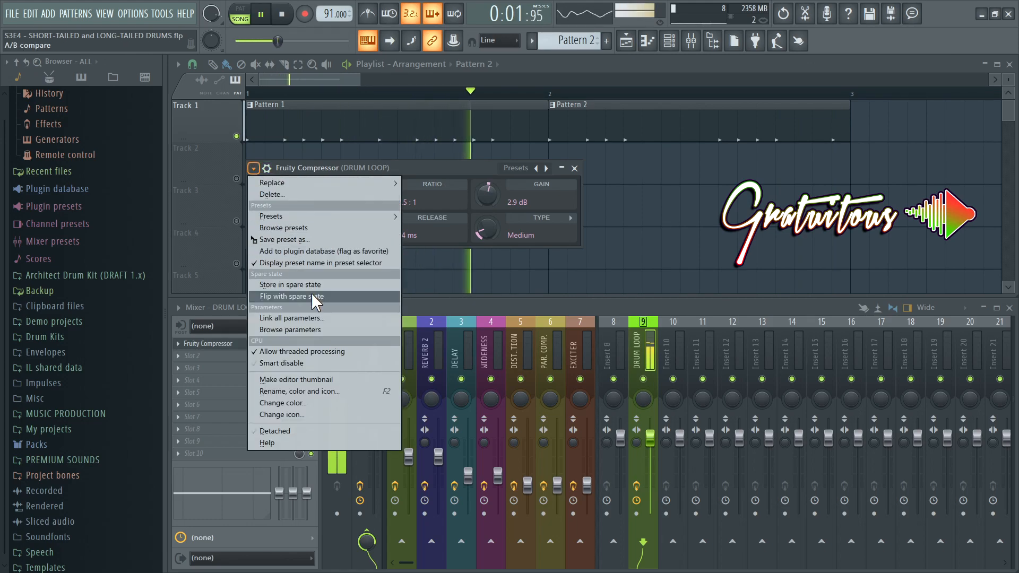
pyautogui.click(290, 296)
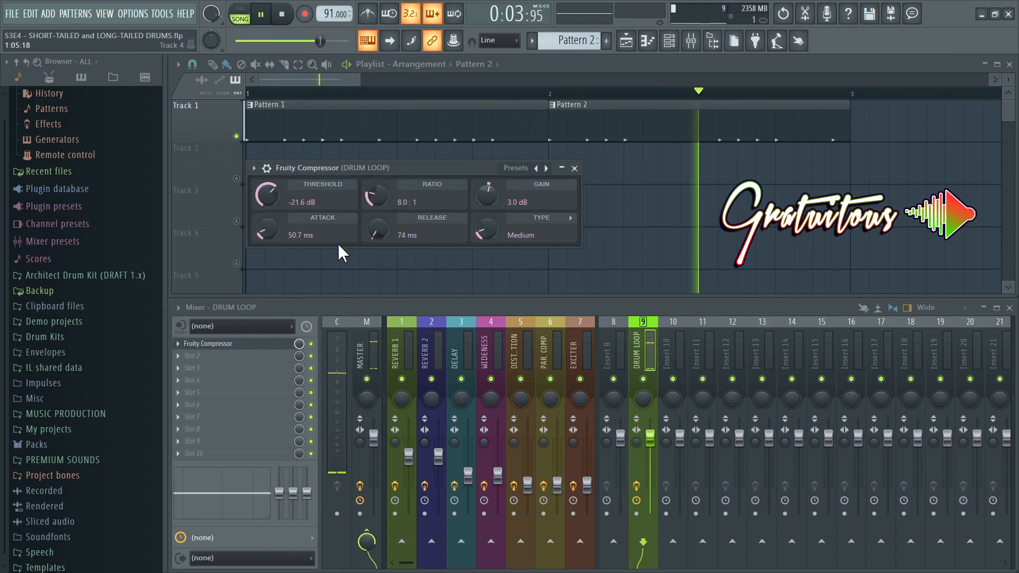
pyautogui.click(253, 168)
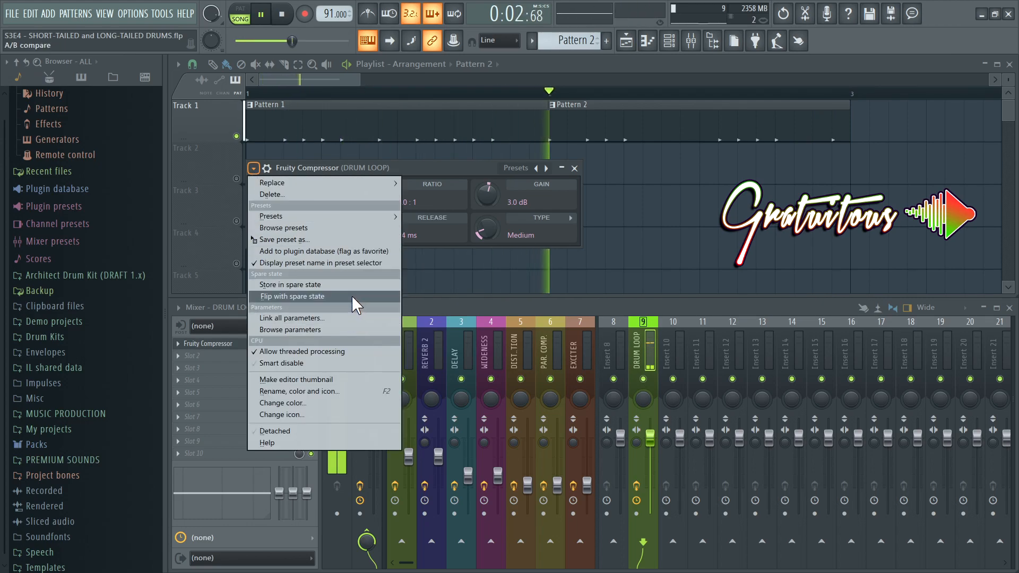
pyautogui.click(291, 296)
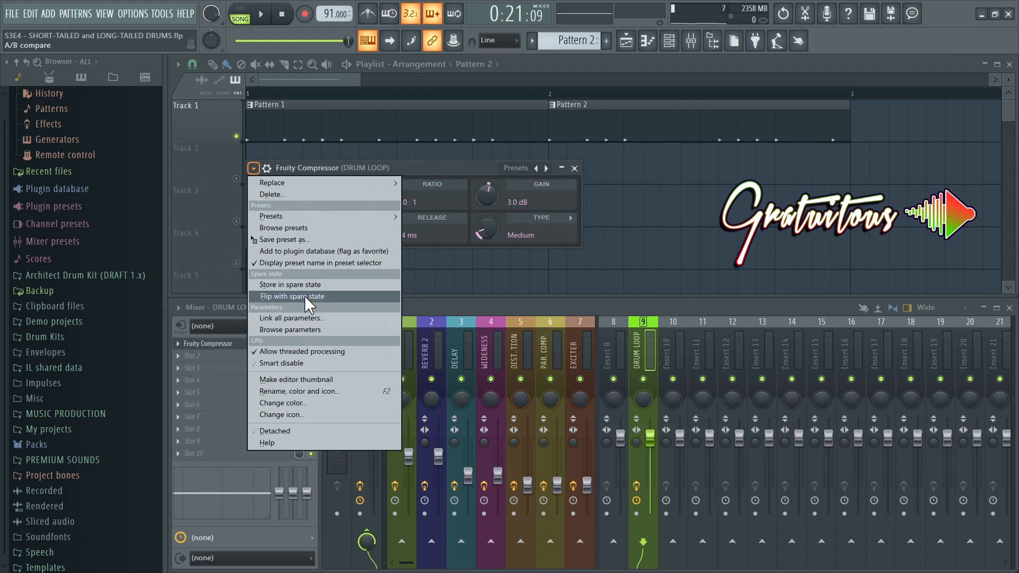
# Store the compressor settings in spare state, then set threshold -19.2 dB and gain 2.4 dB.
pyautogui.click(292, 296)
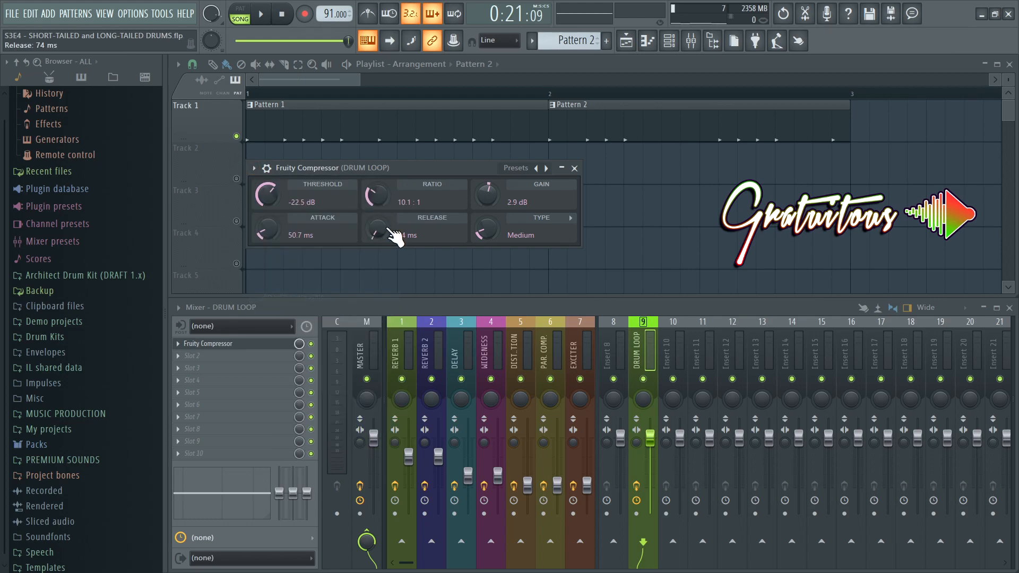
pyautogui.click(252, 167)
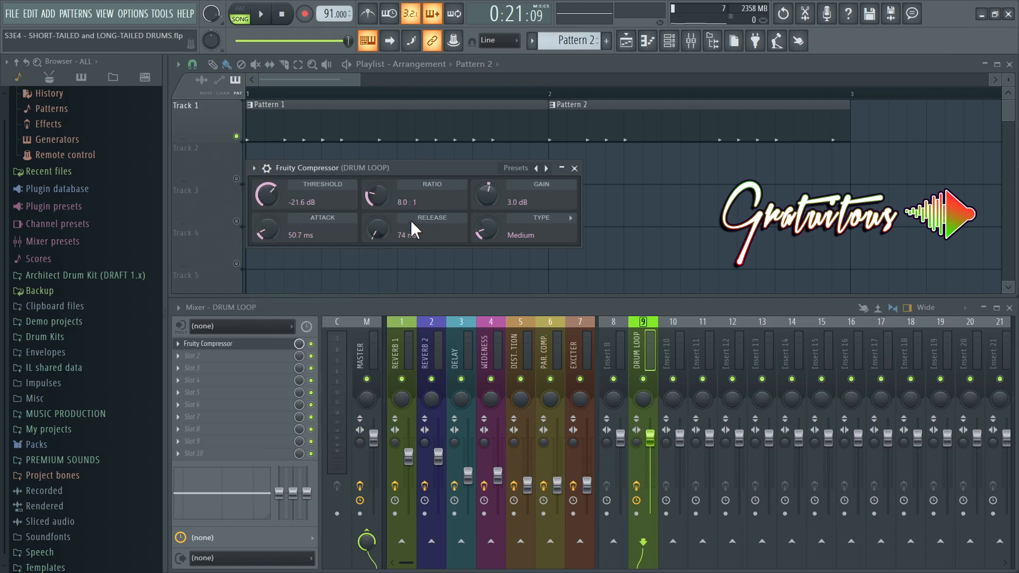
pyautogui.click(253, 168)
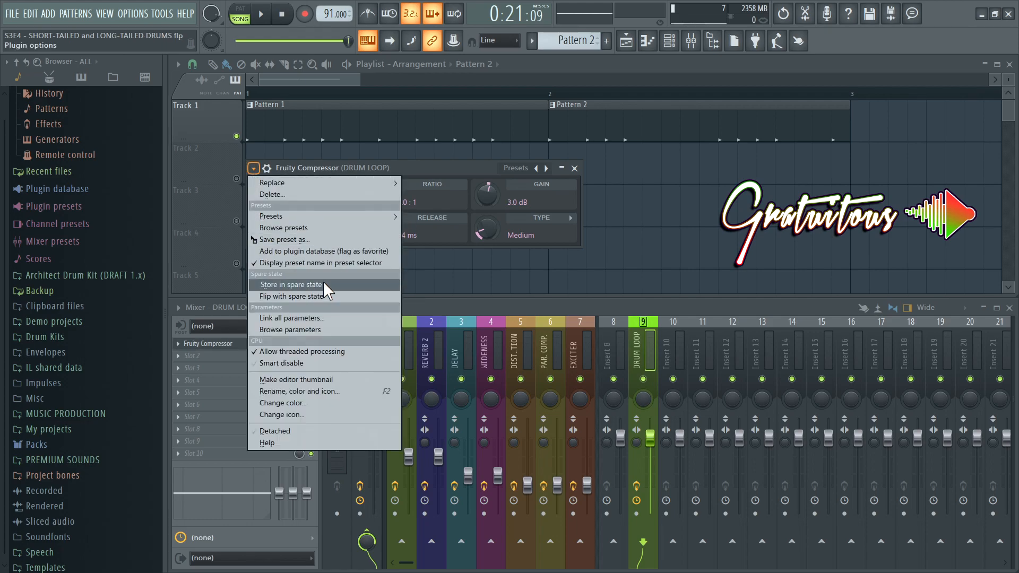
pyautogui.moveTo(255, 174)
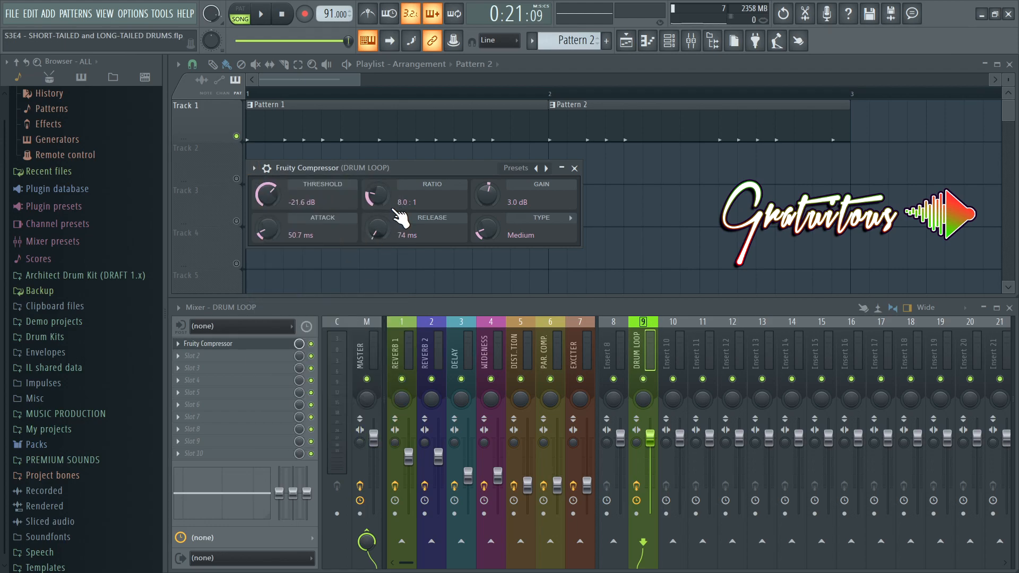
pyautogui.moveTo(341, 216)
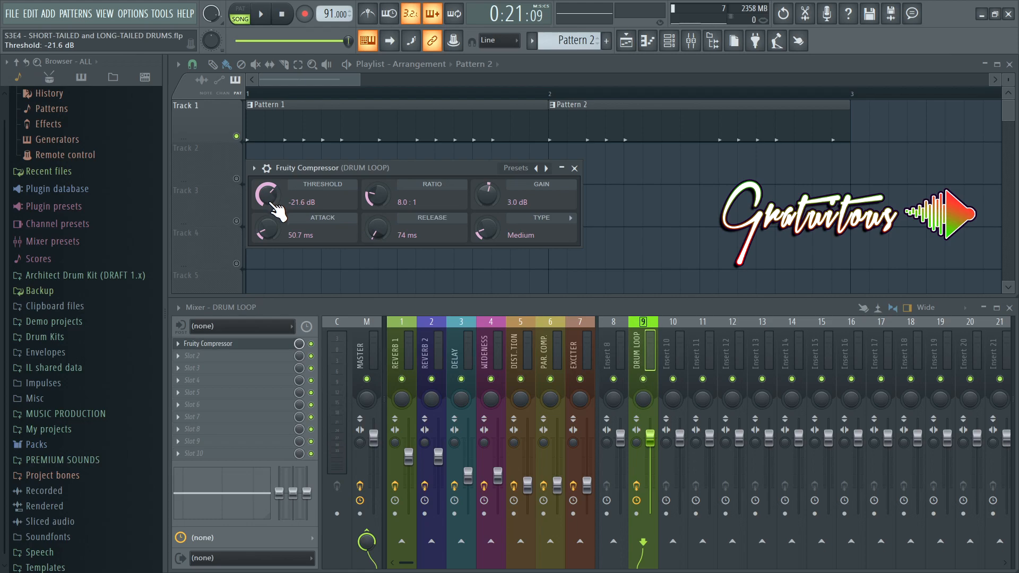
pyautogui.moveTo(267, 193); pyautogui.dragTo(268, 188)
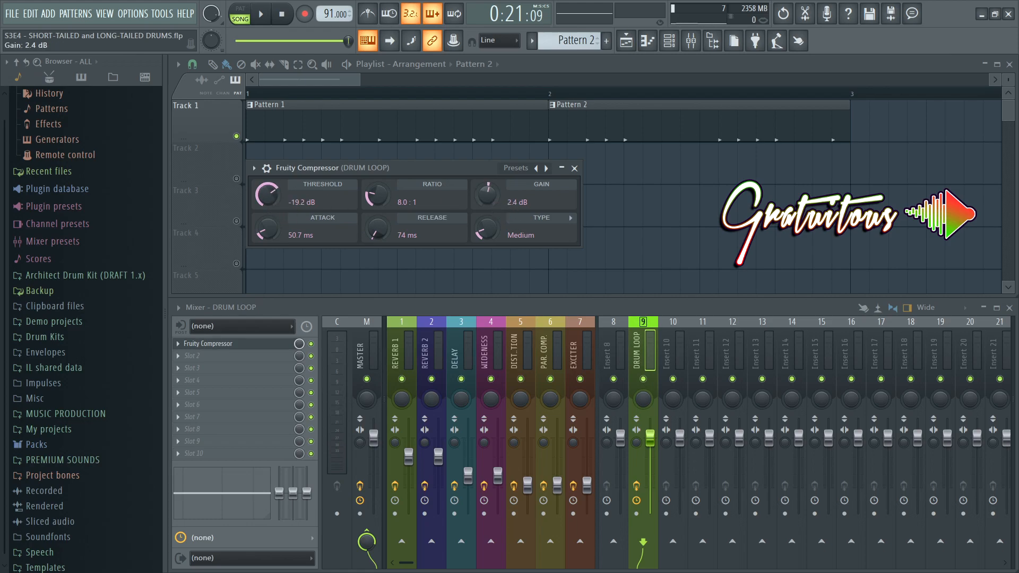
pyautogui.click(260, 13)
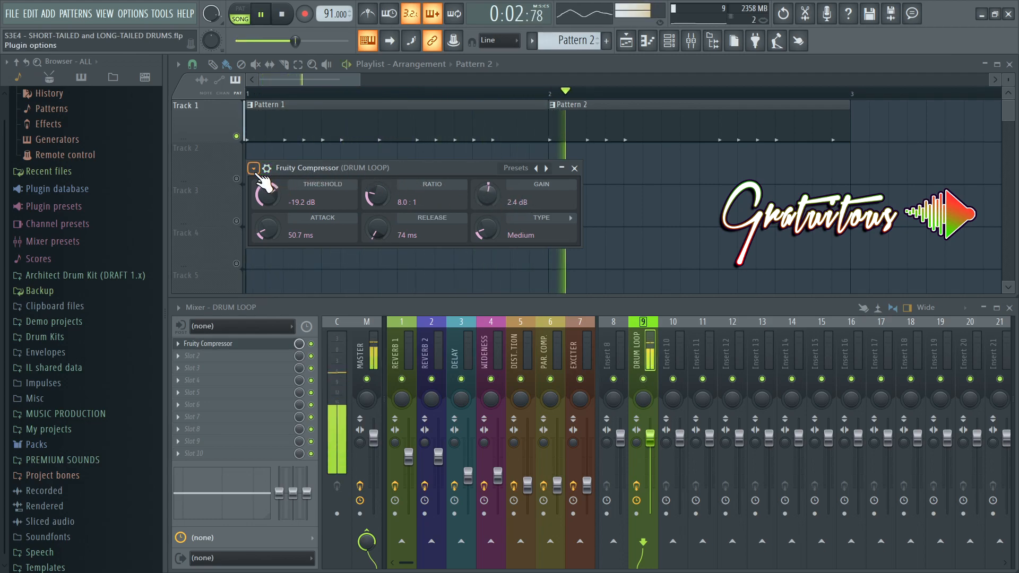
# Flip between the two compressor settings during playback, ending at -21.6 dB, 3.0 dB gain.
pyautogui.click(253, 168)
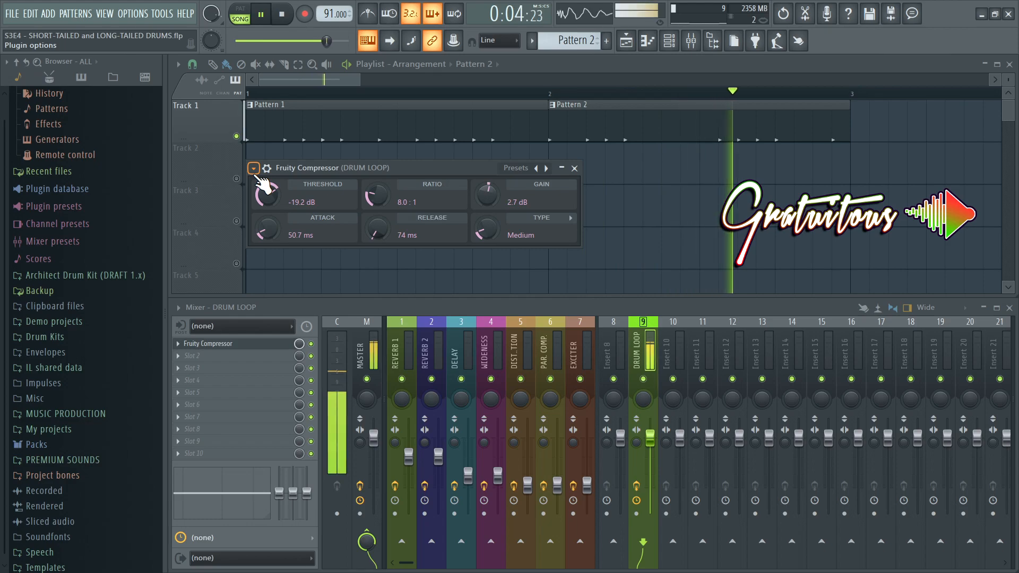
pyautogui.click(253, 168)
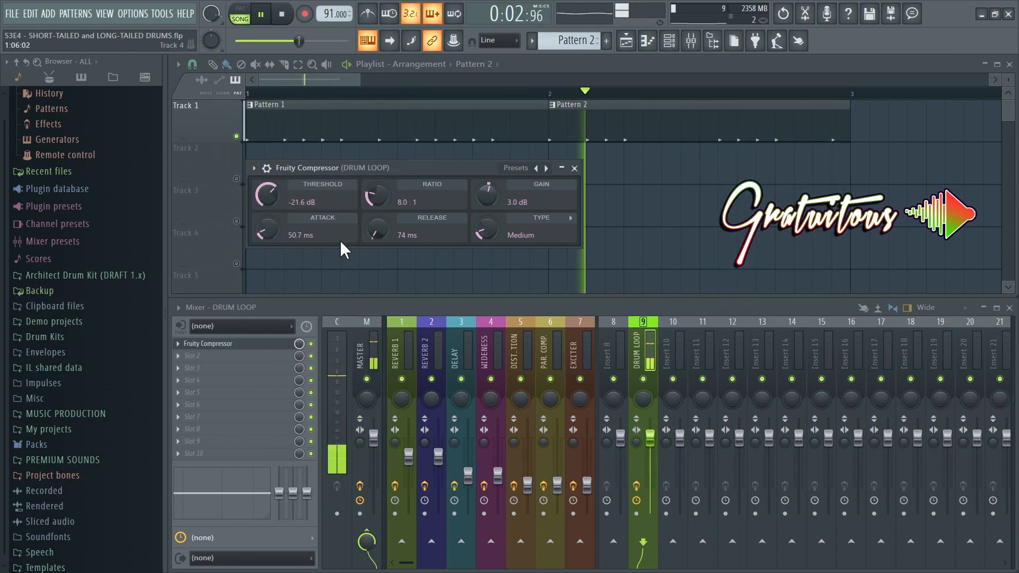
pyautogui.click(254, 168)
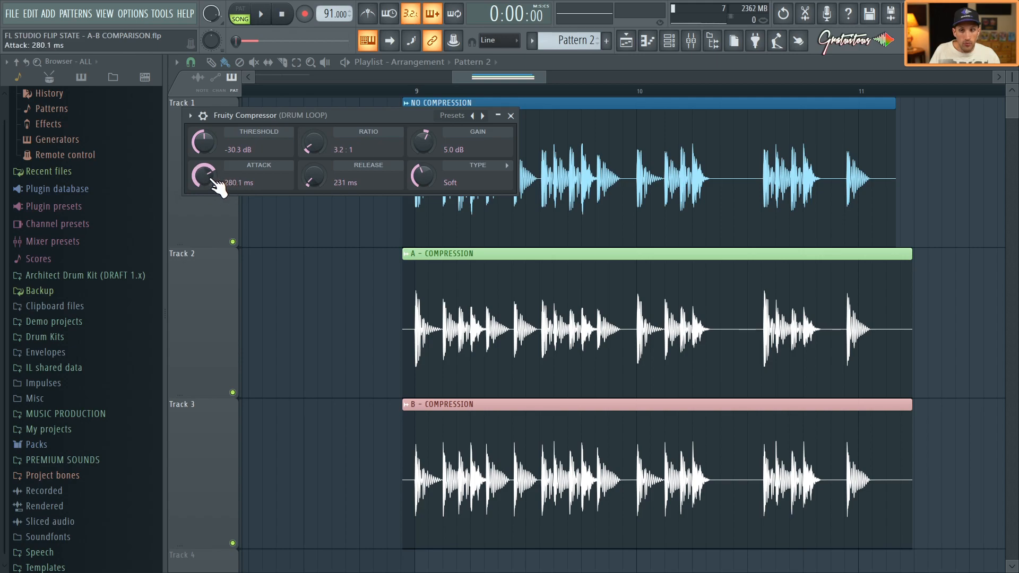
# Set attack to 304 ms, then flip to the -21.6 dB, 8:1, Medium settings.
pyautogui.moveTo(202, 175); pyautogui.dragTo(203, 163)
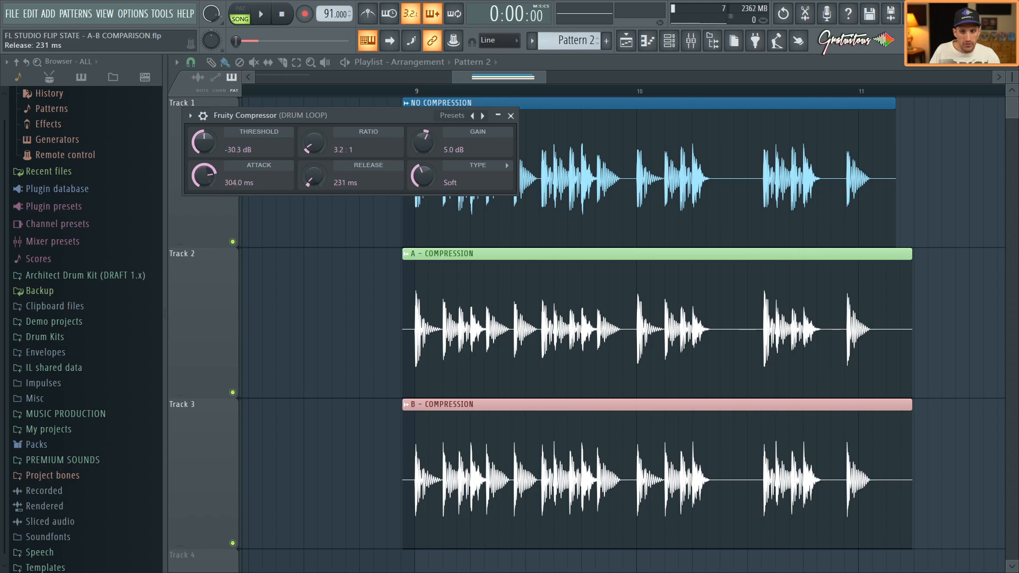
pyautogui.moveTo(313, 140); pyautogui.dragTo(315, 130)
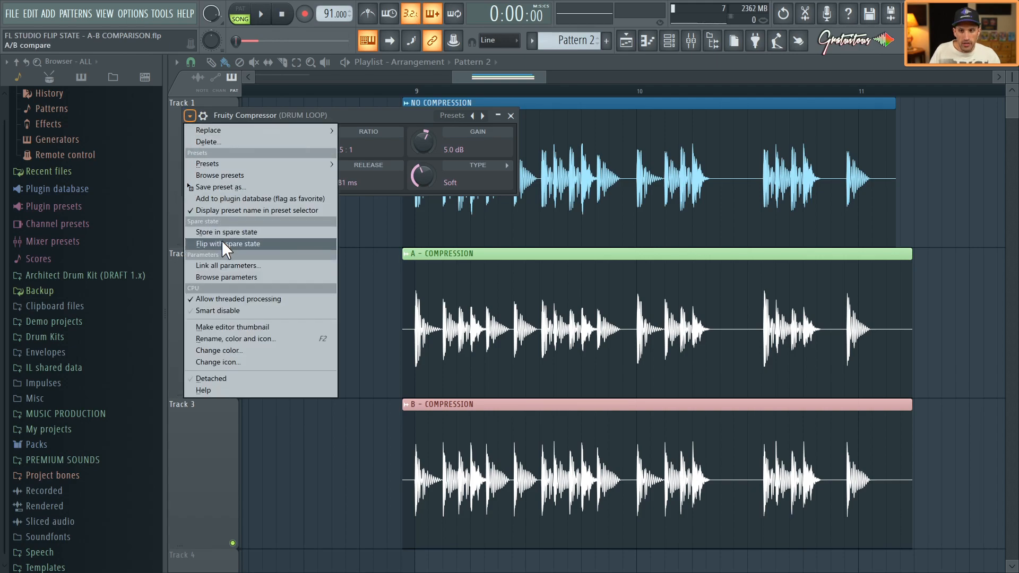
pyautogui.click(228, 243)
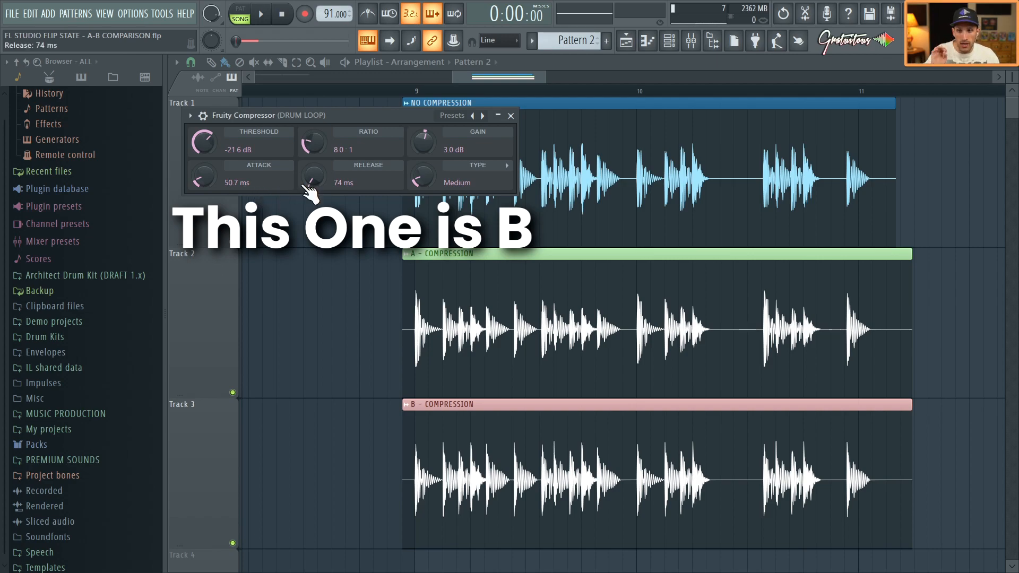
pyautogui.moveTo(354, 183)
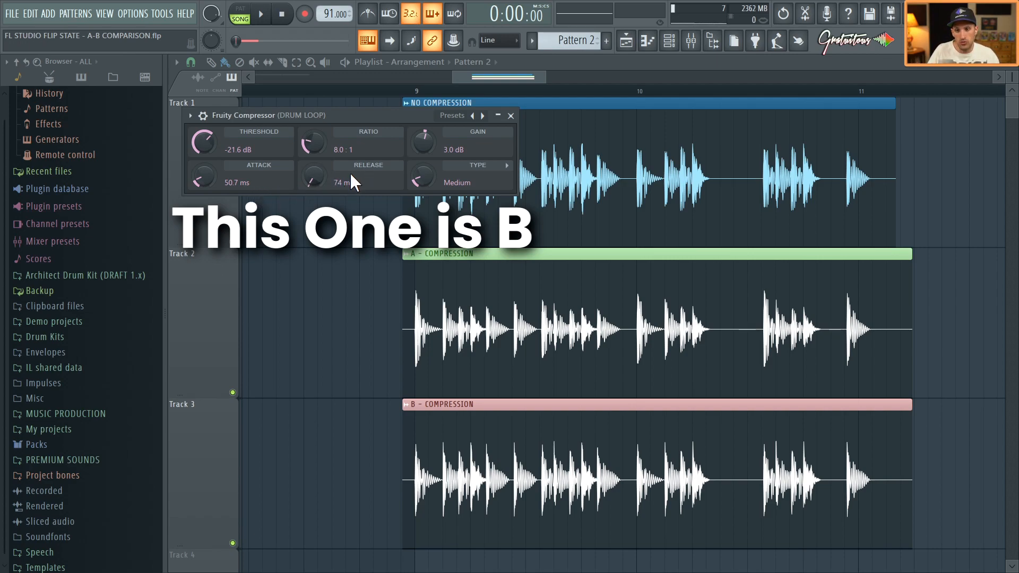
pyautogui.moveTo(361, 180)
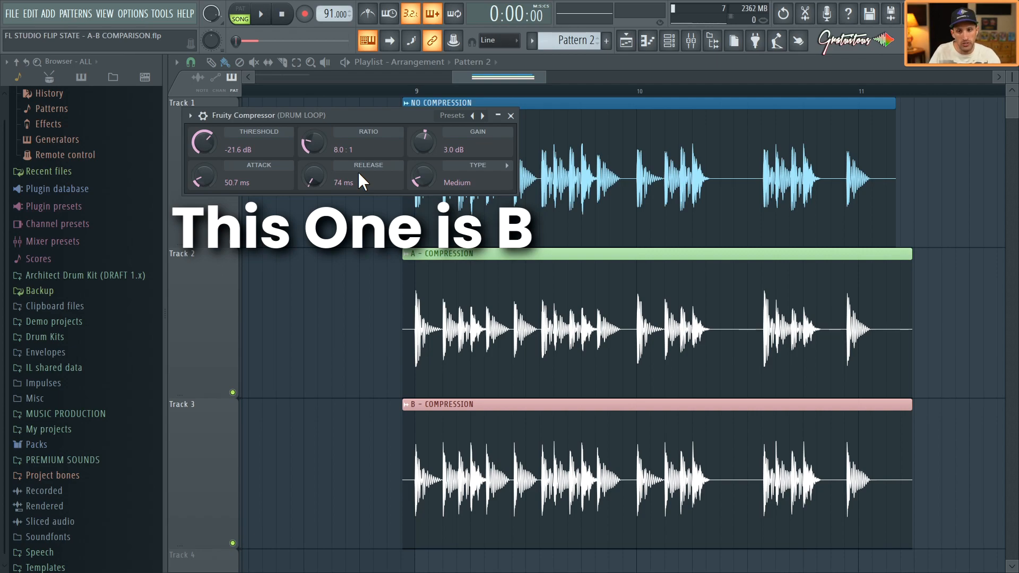
pyautogui.moveTo(313, 176)
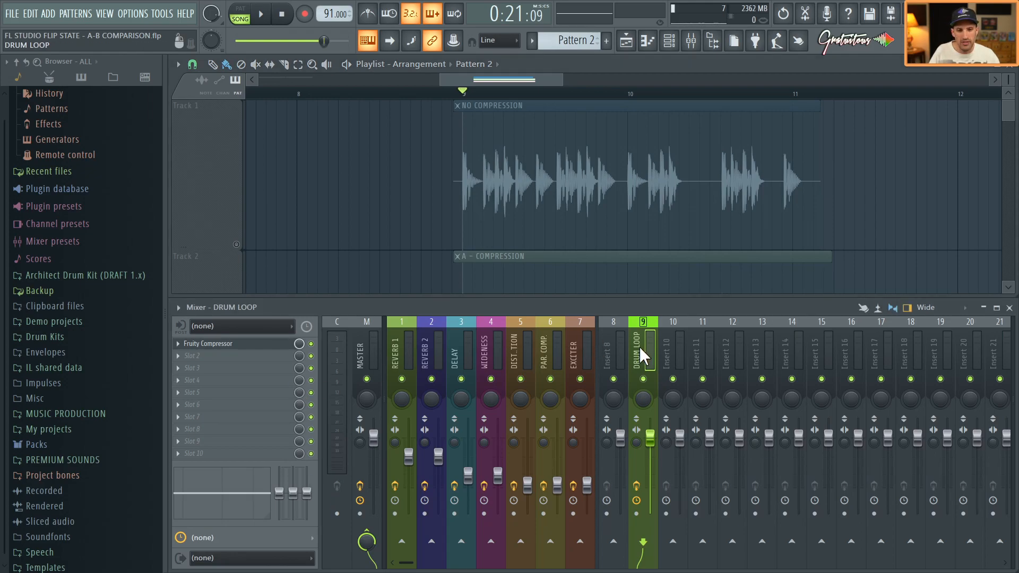
# Select the DRUM LOOP mixer track and flip its compressor to -21.6 dB, 8:1, Medium.
pyautogui.click(208, 343)
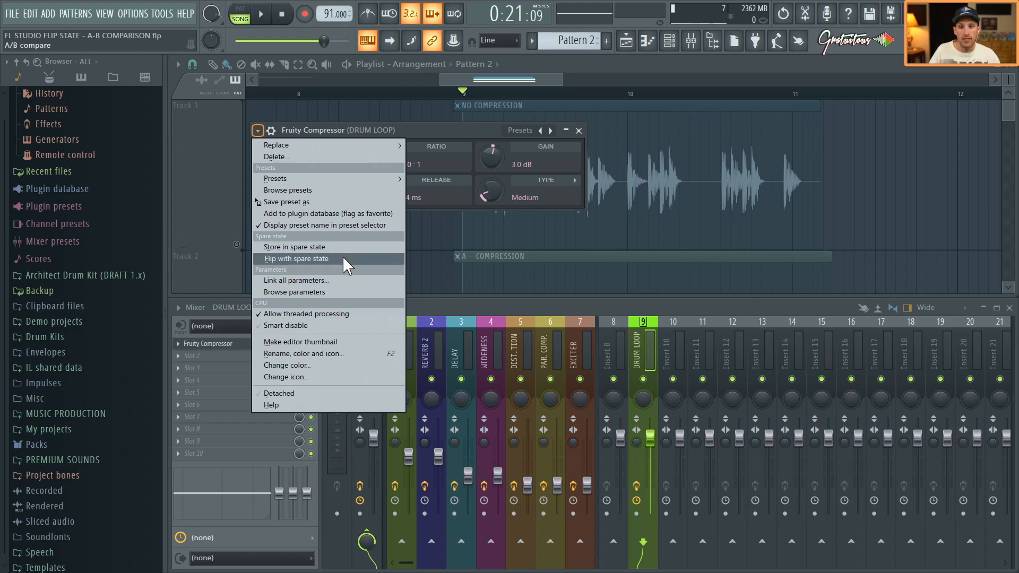
pyautogui.click(295, 259)
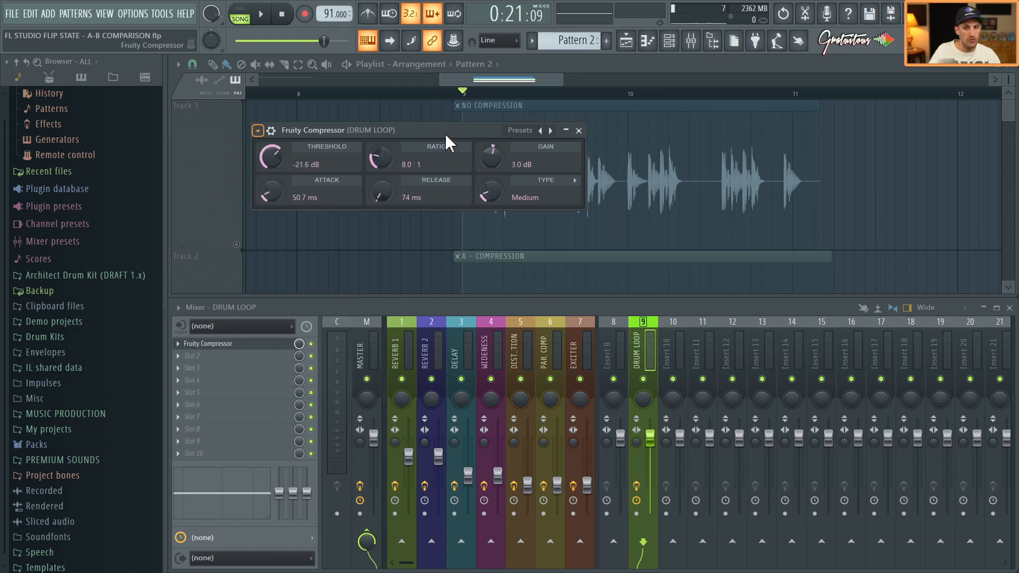
pyautogui.click(257, 130)
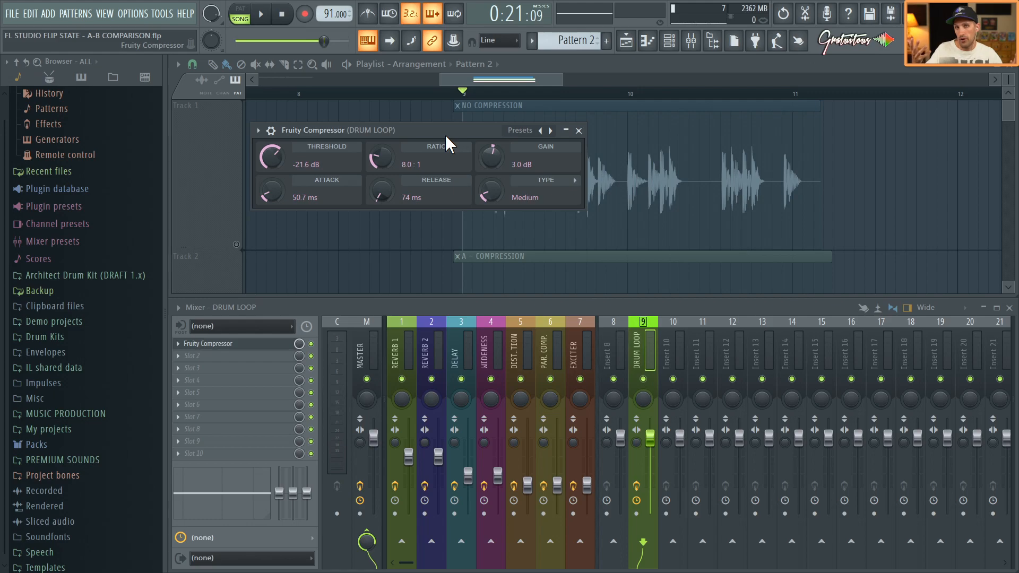